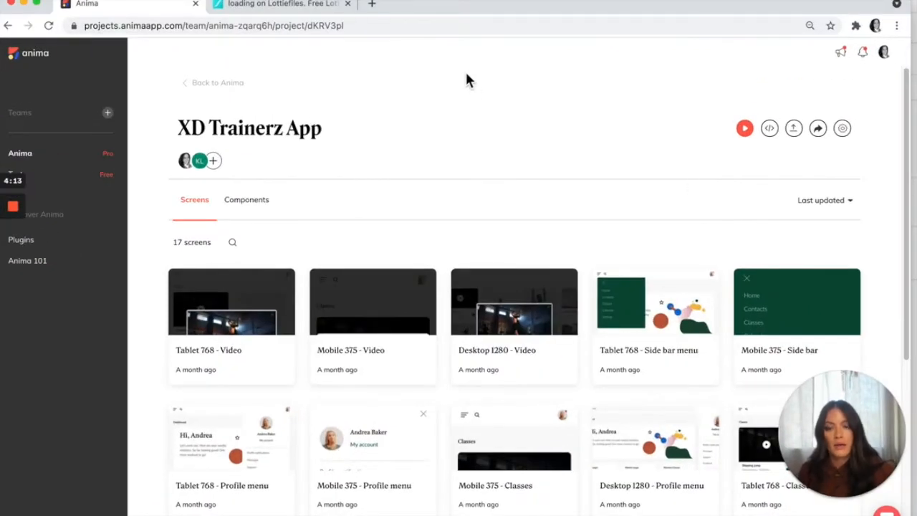
mouse_move(293, 158)
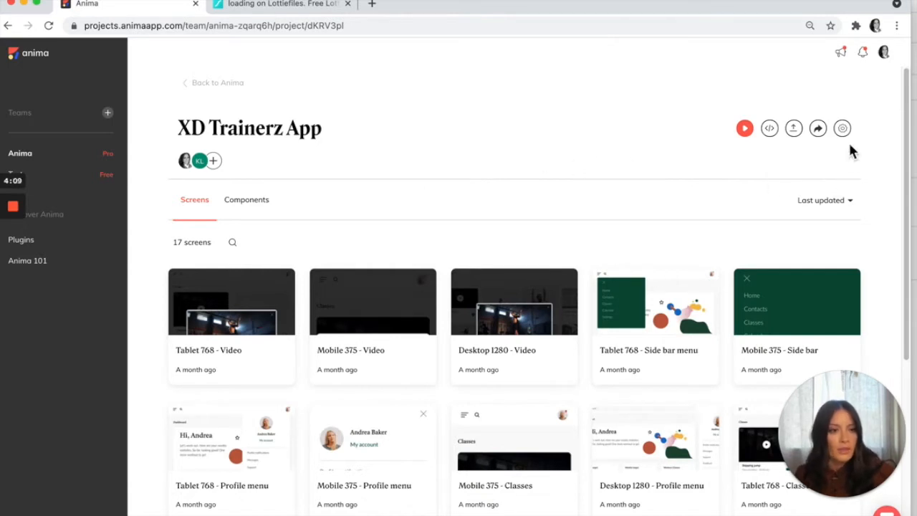
Upload Jumprope.mp4 from the desktop to the XD Trainerz App project's Files in Anima
left_click(842, 129)
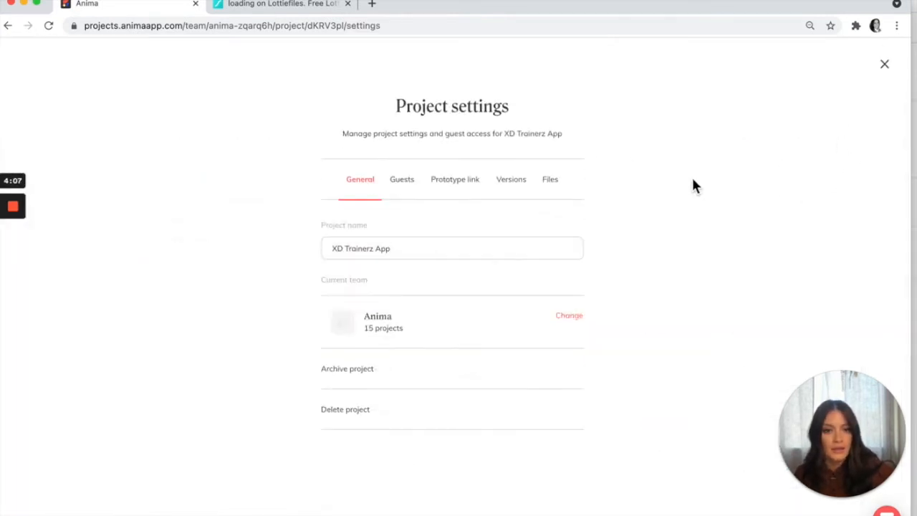
left_click(550, 180)
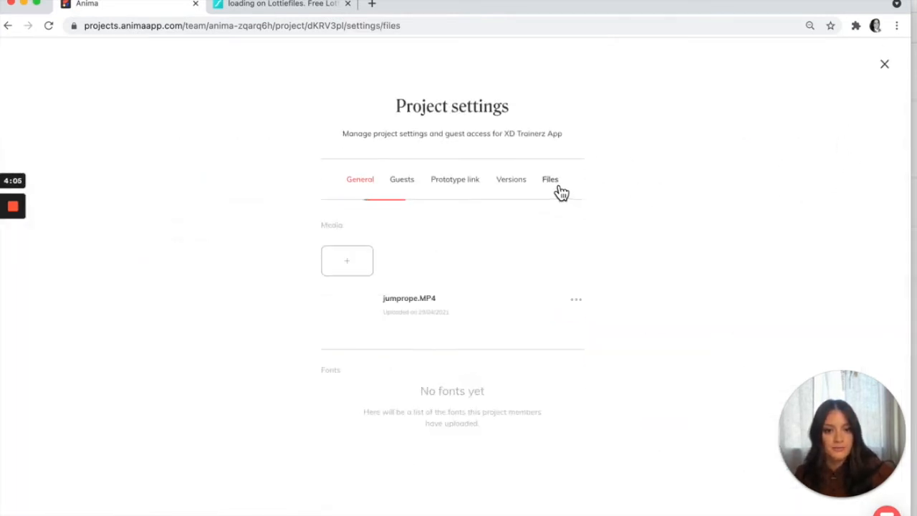
left_click(550, 179)
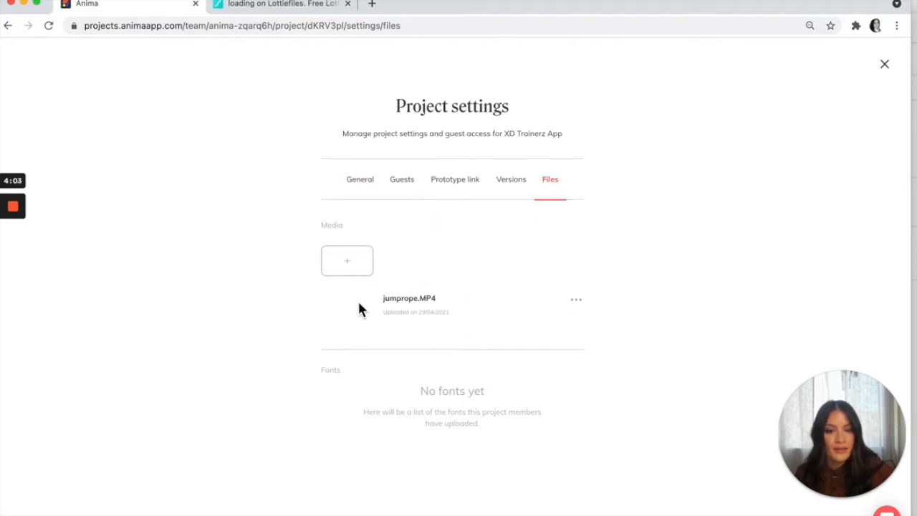
mouse_move(346, 261)
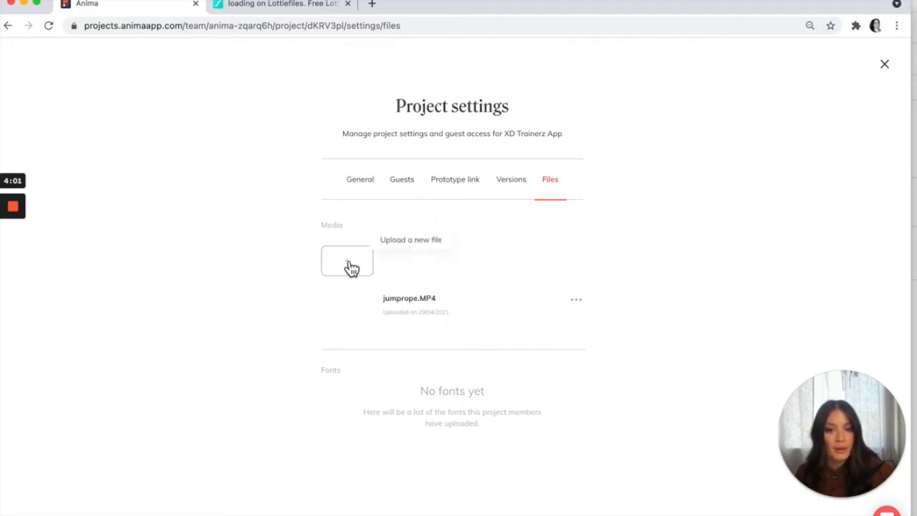
left_click(347, 261)
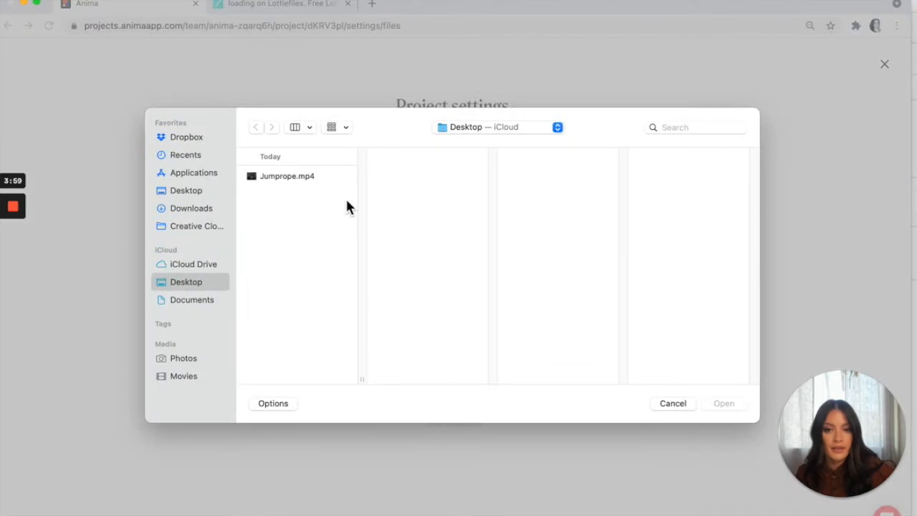
left_click(287, 174)
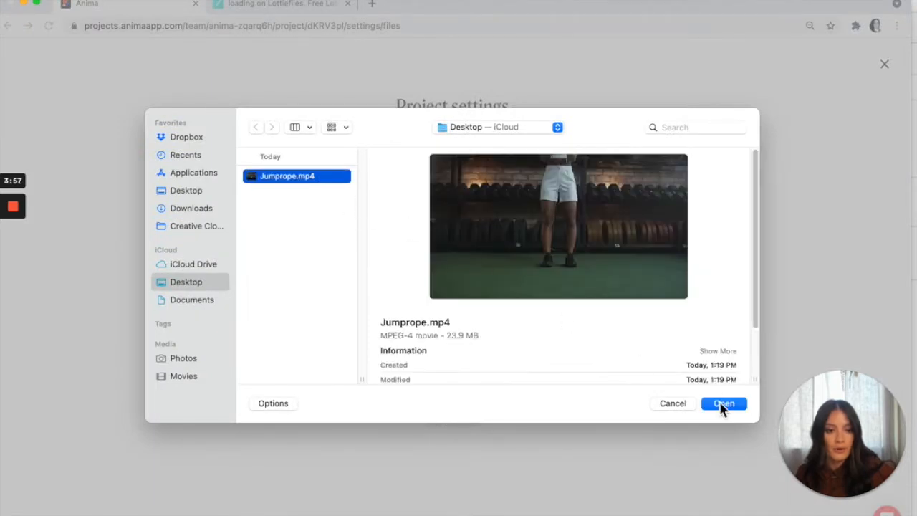
left_click(722, 404)
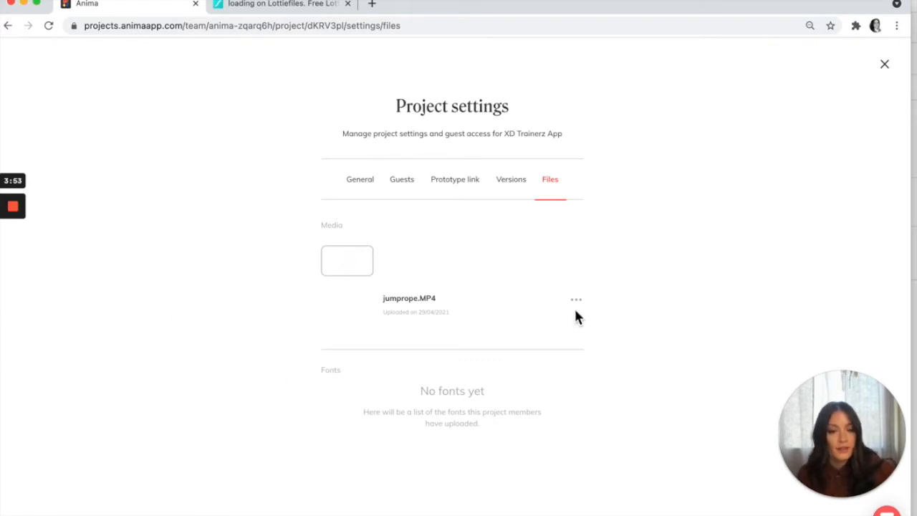
Turn the Skipping jump card image into an Anima video layer using the jumprope MP4, with Autoplay and Loop on
left_click(576, 299)
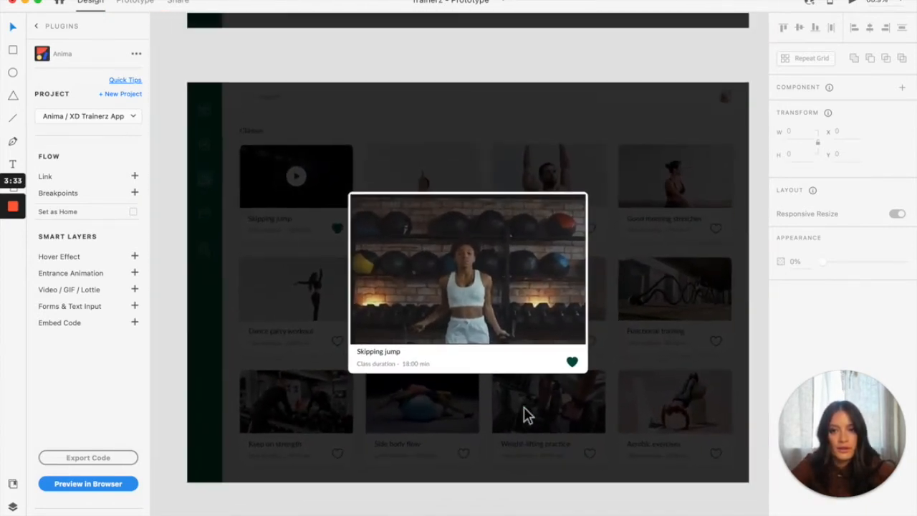
left_click(466, 269)
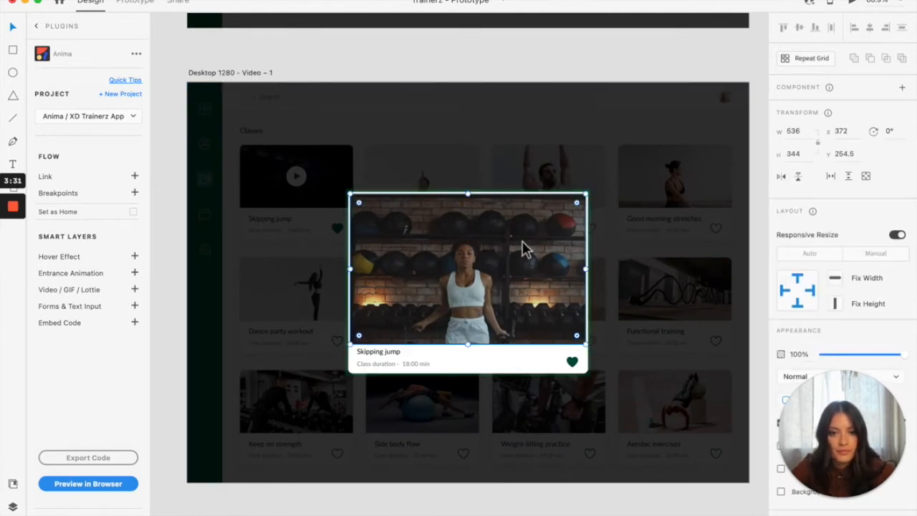
mouse_move(466, 275)
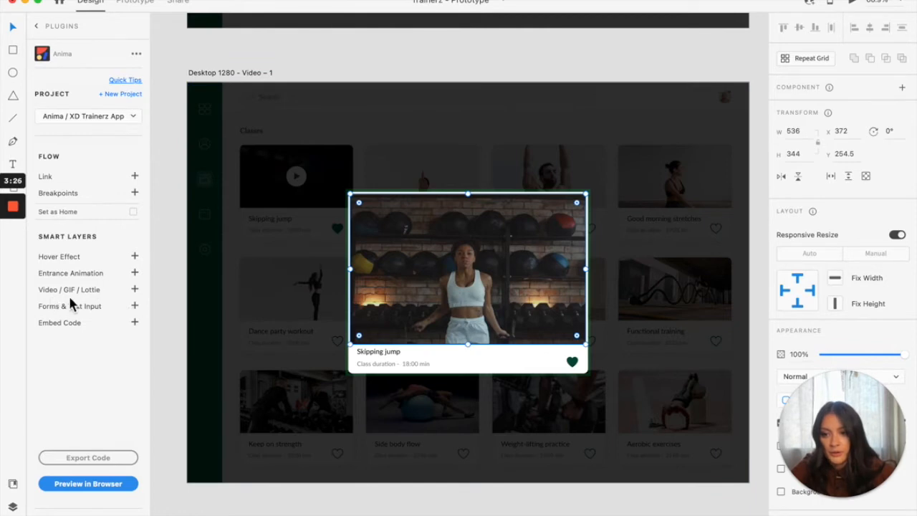
mouse_move(143, 304)
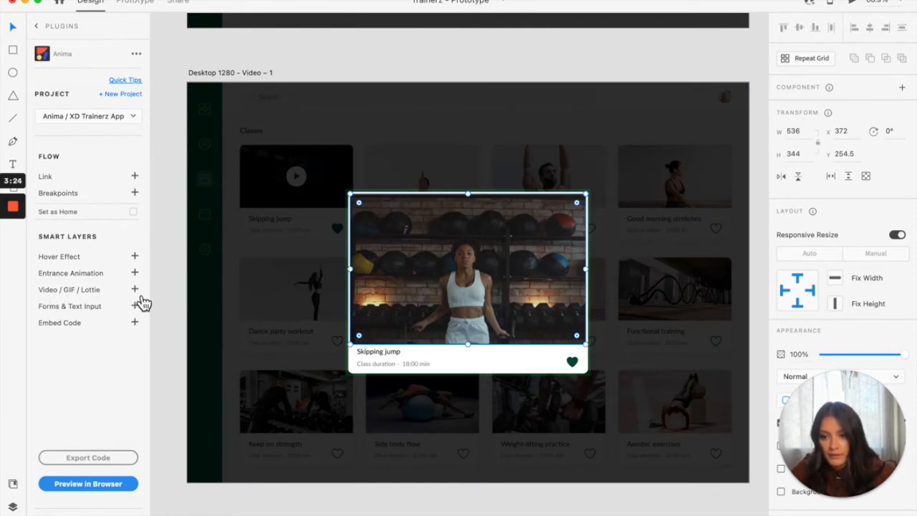
left_click(135, 289)
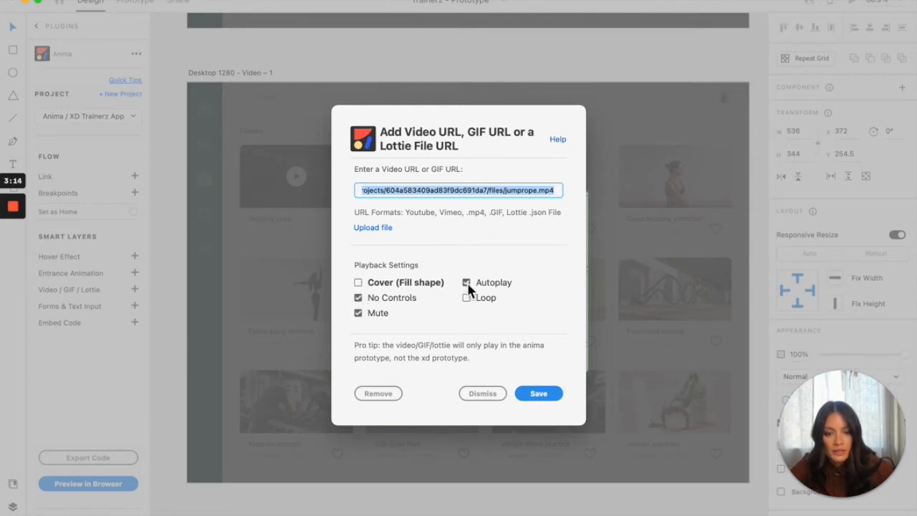
left_click(467, 281)
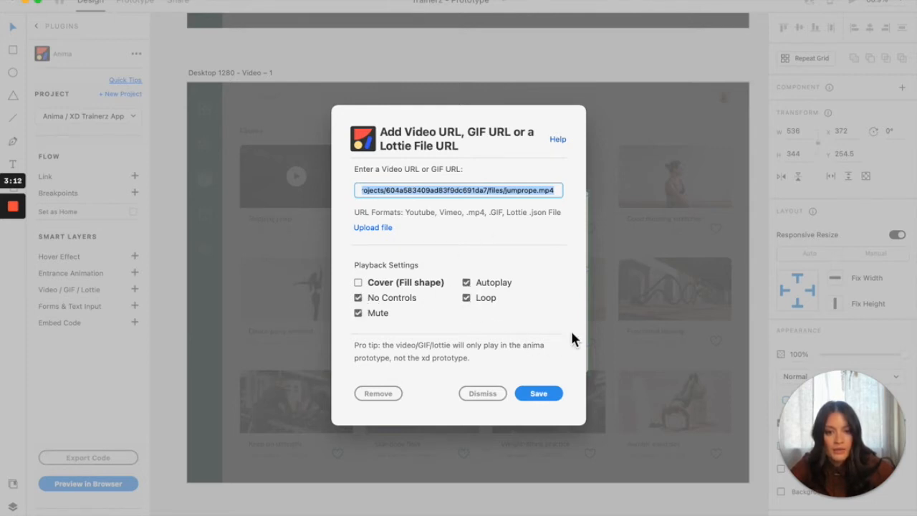
left_click(539, 393)
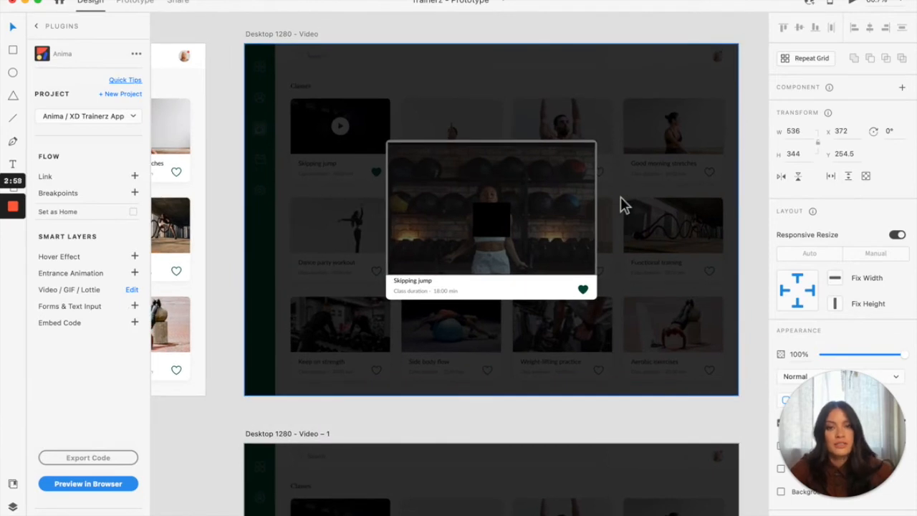
Copy the Lottie file URL of the 'loading' animation from its LottieFiles page
left_click(490, 218)
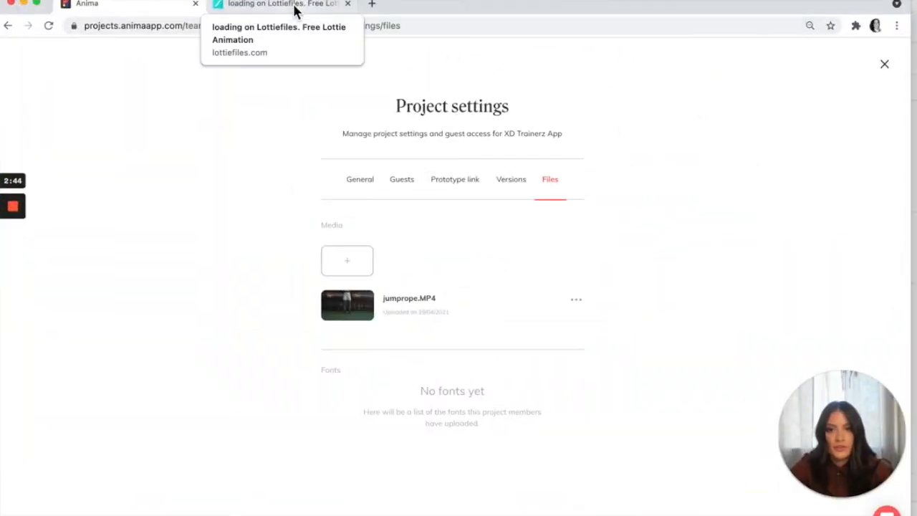
left_click(280, 4)
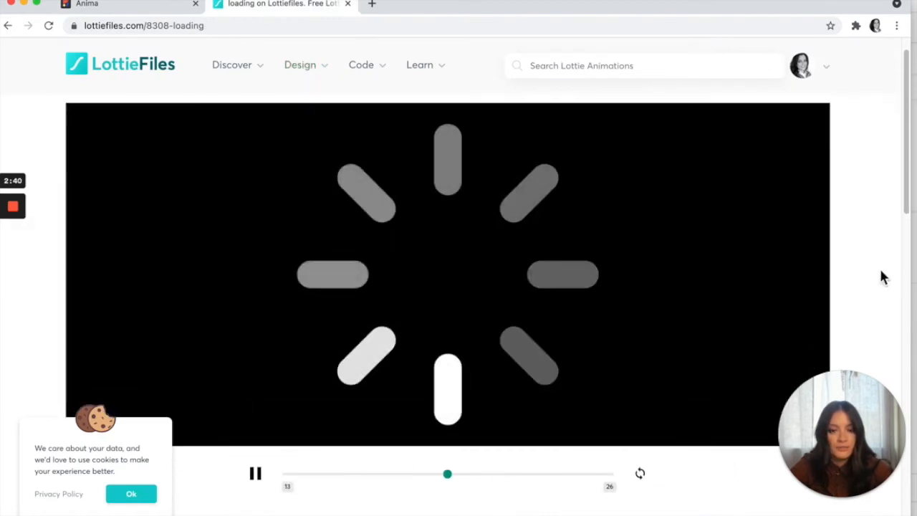
scroll("down", 3)
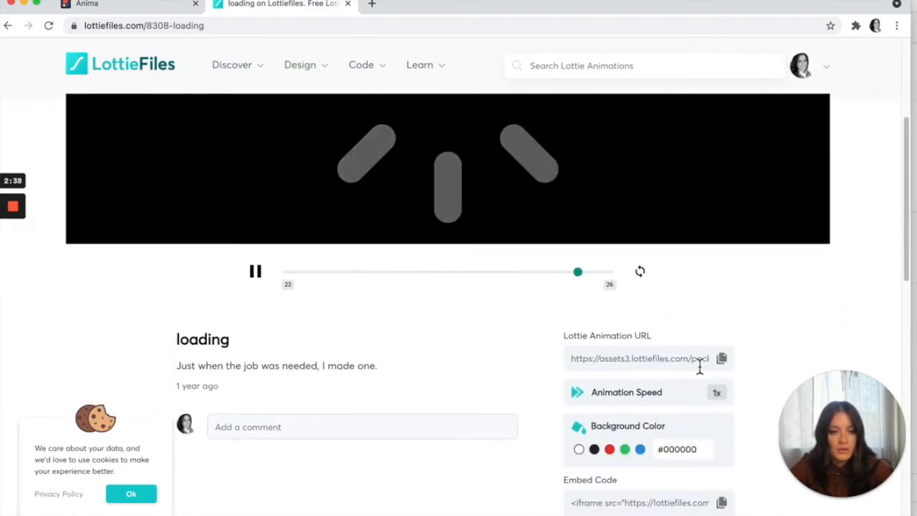
left_click(722, 358)
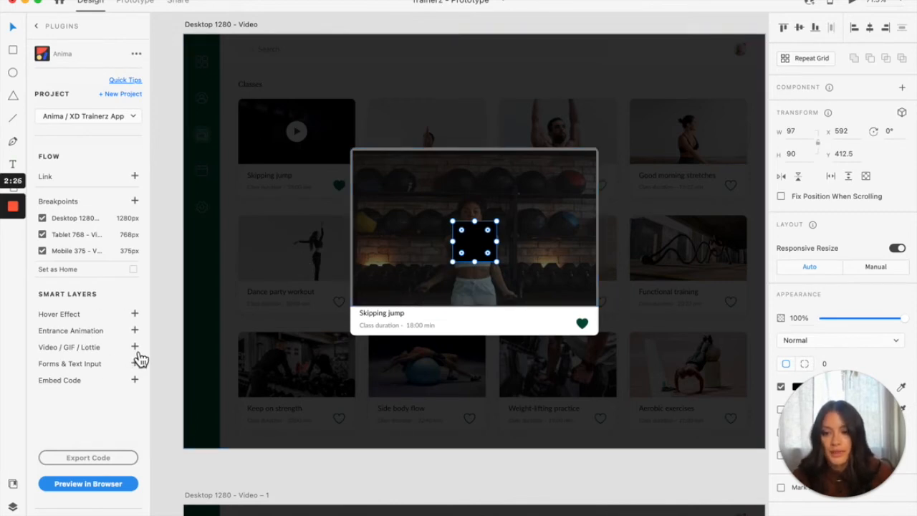
left_click(135, 346)
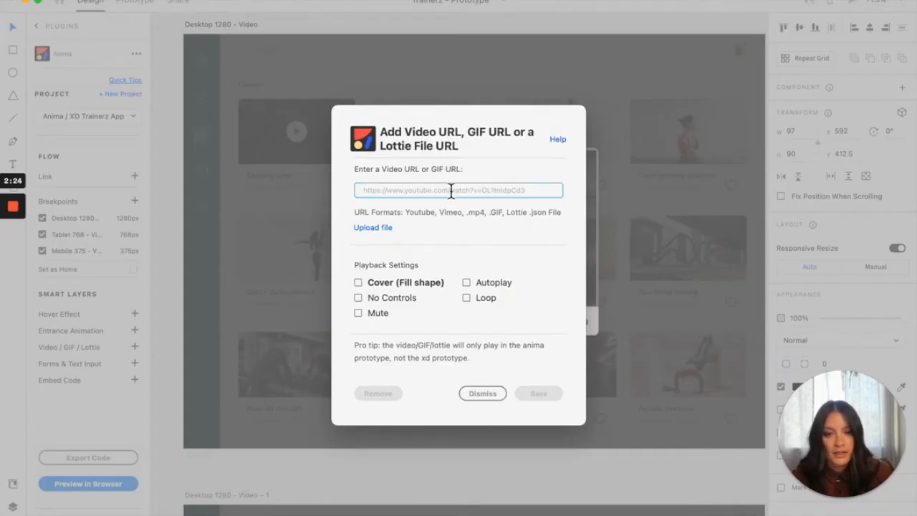
type("https://assets3.lottiefiles.com/packages/lf20_MalvDS.json")
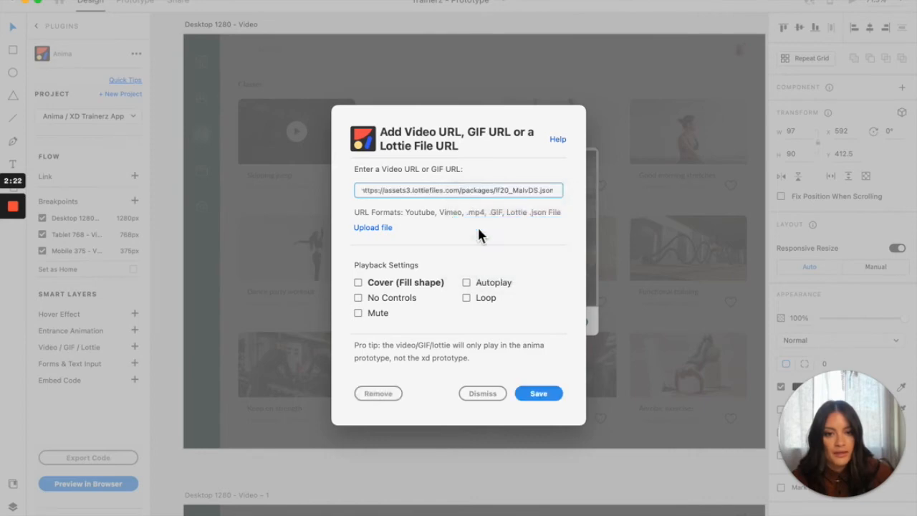
left_click(358, 296)
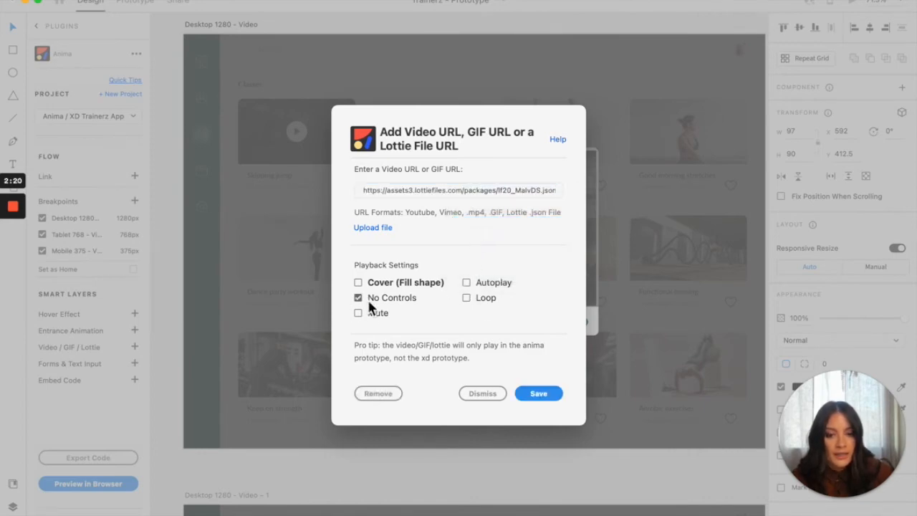
left_click(539, 392)
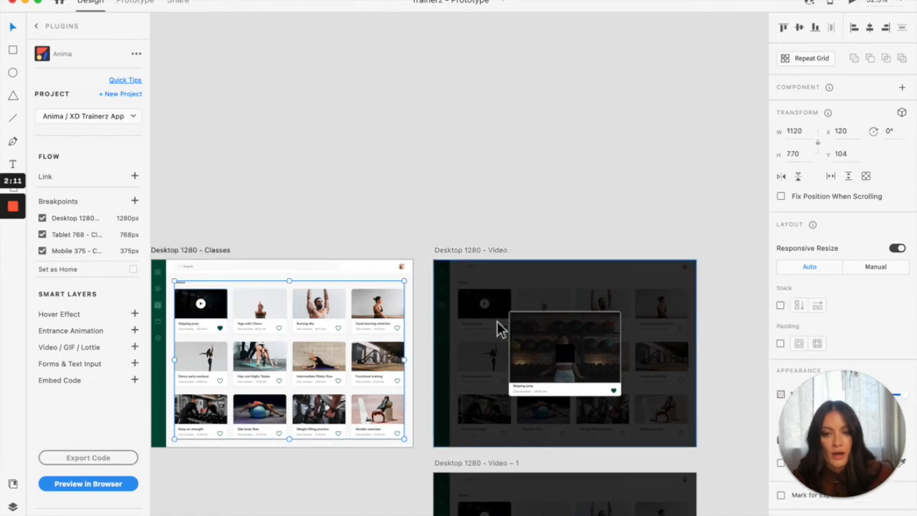
Select the Desktop 1280 - Video screen, switch to Prototype mode and launch Anima's browser preview
left_click(564, 352)
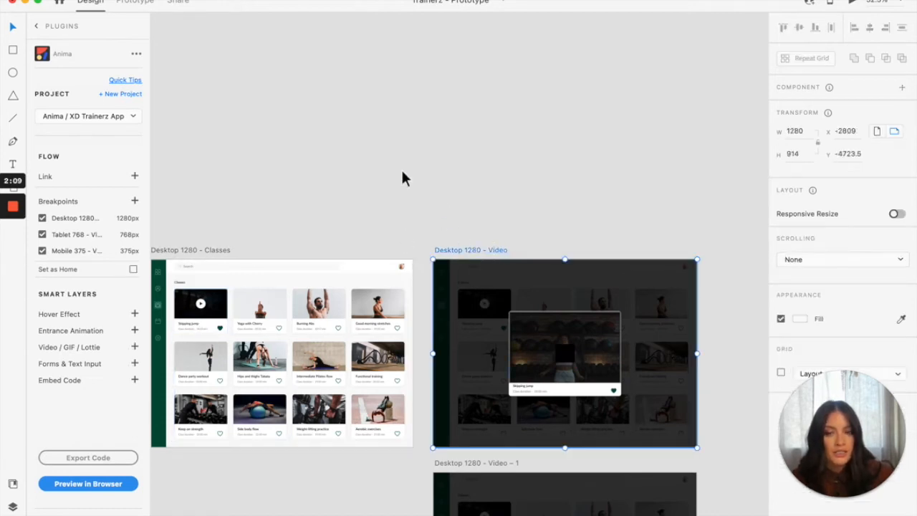
left_click(135, 3)
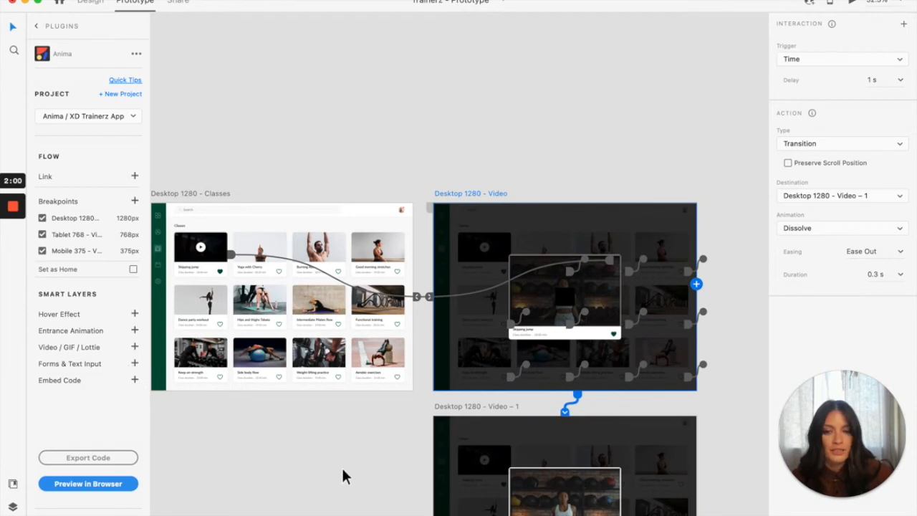
mouse_move(212, 208)
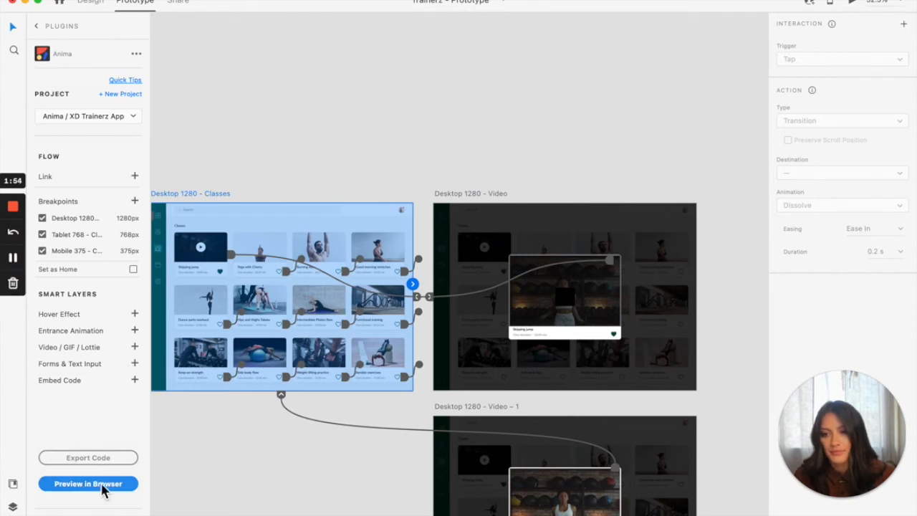
left_click(89, 484)
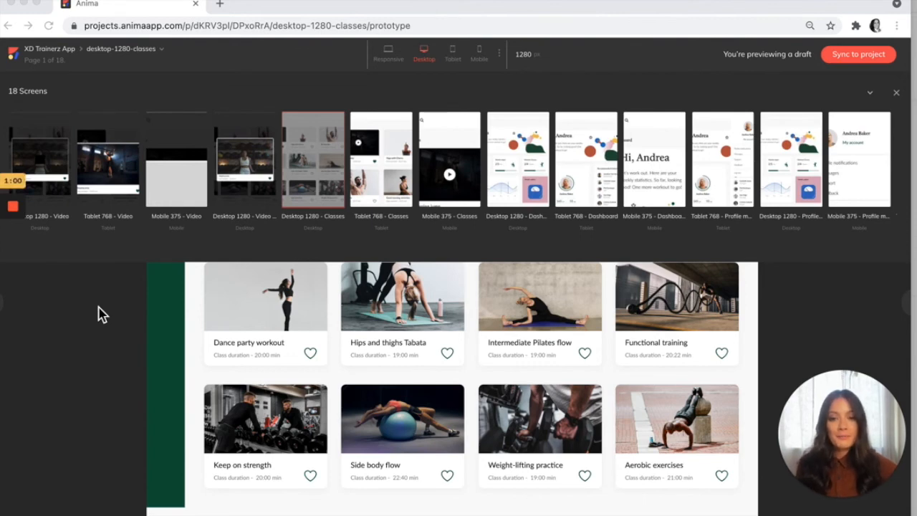
mouse_move(801, 318)
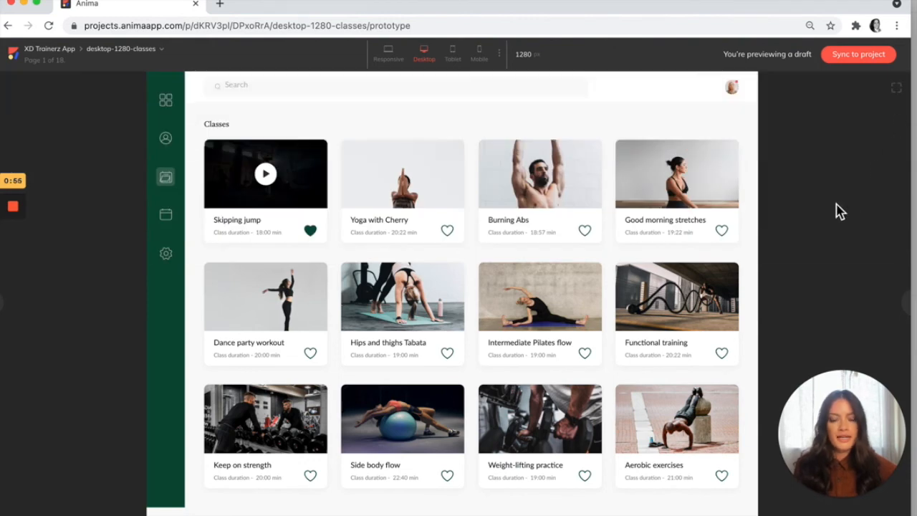
mouse_move(308, 198)
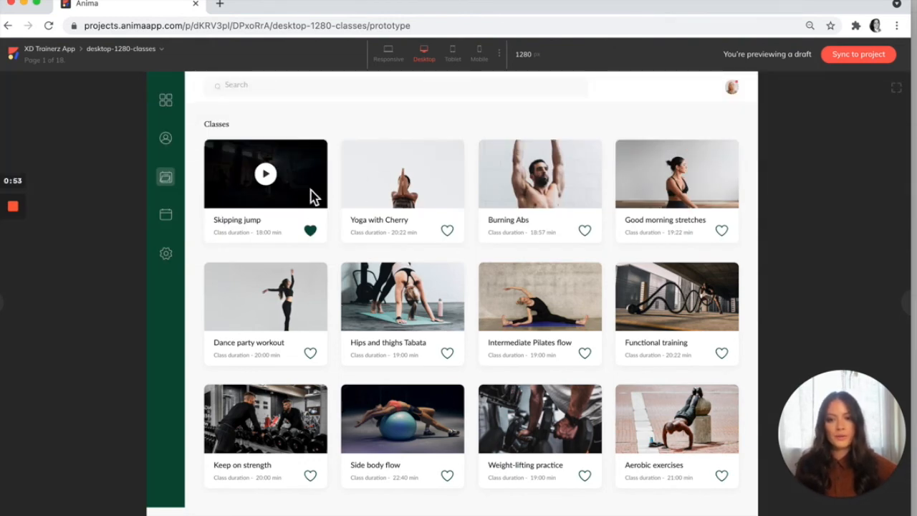
Open the Skipping jump class card from the Classes screen in the Anima browser preview
left_click(265, 174)
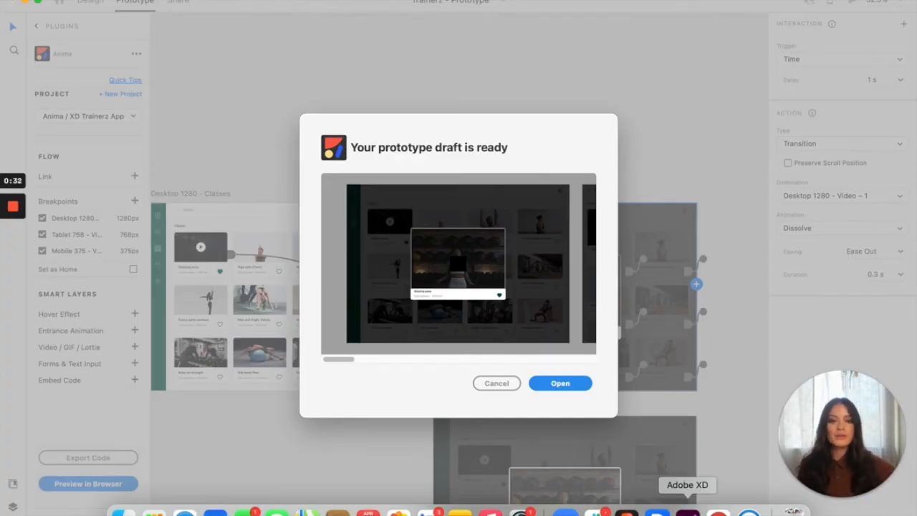
Cancel the 'Your prototype draft is ready' notice and bring up Anima's Add Video/GIF/Lottie URL dialog
left_click(496, 383)
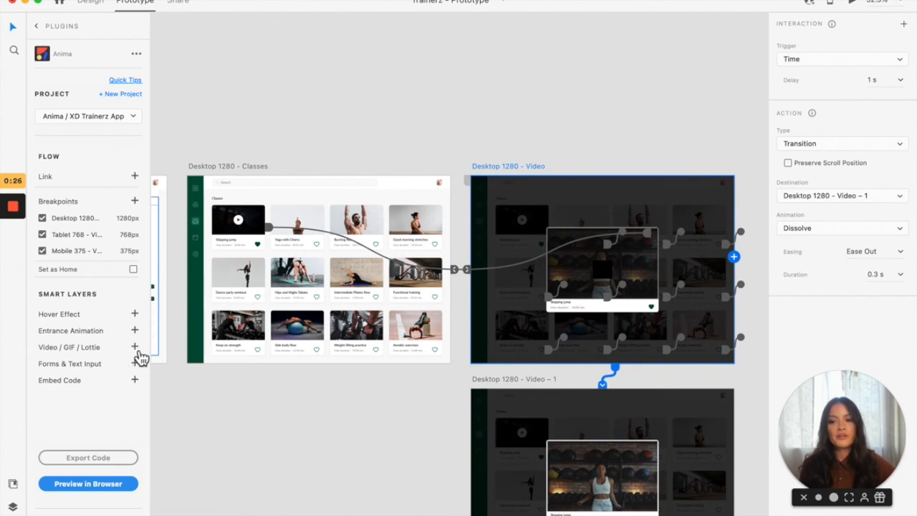
left_click(134, 347)
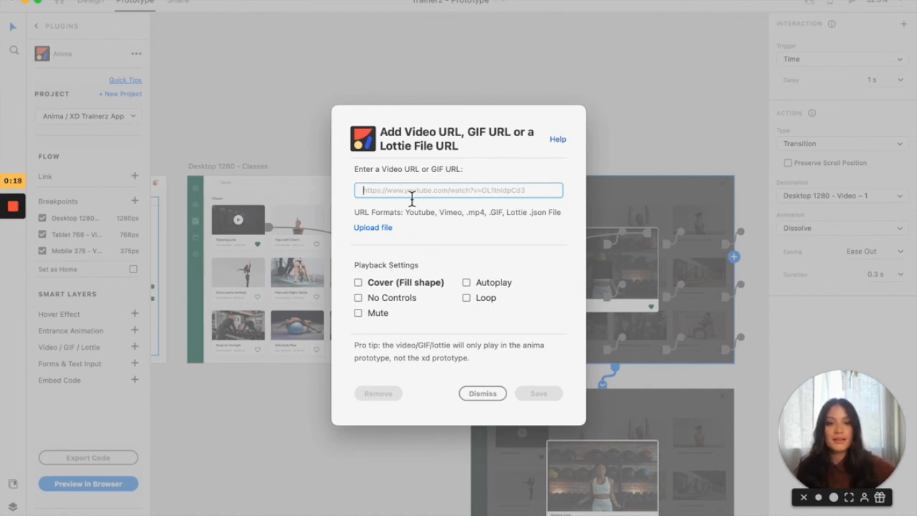
mouse_move(421, 260)
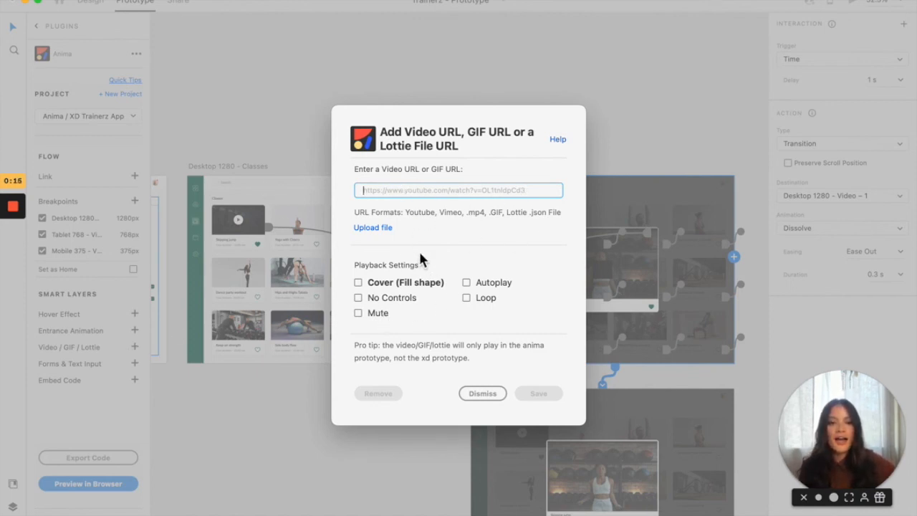
mouse_move(538, 419)
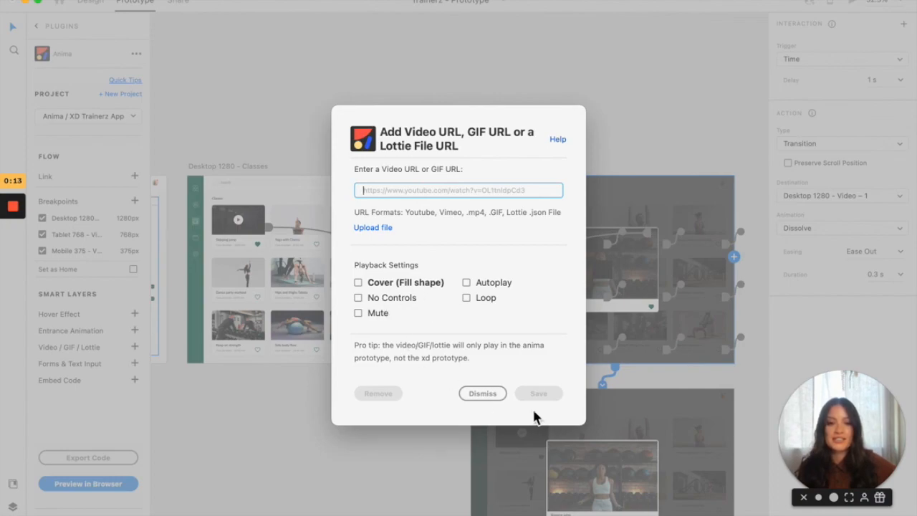